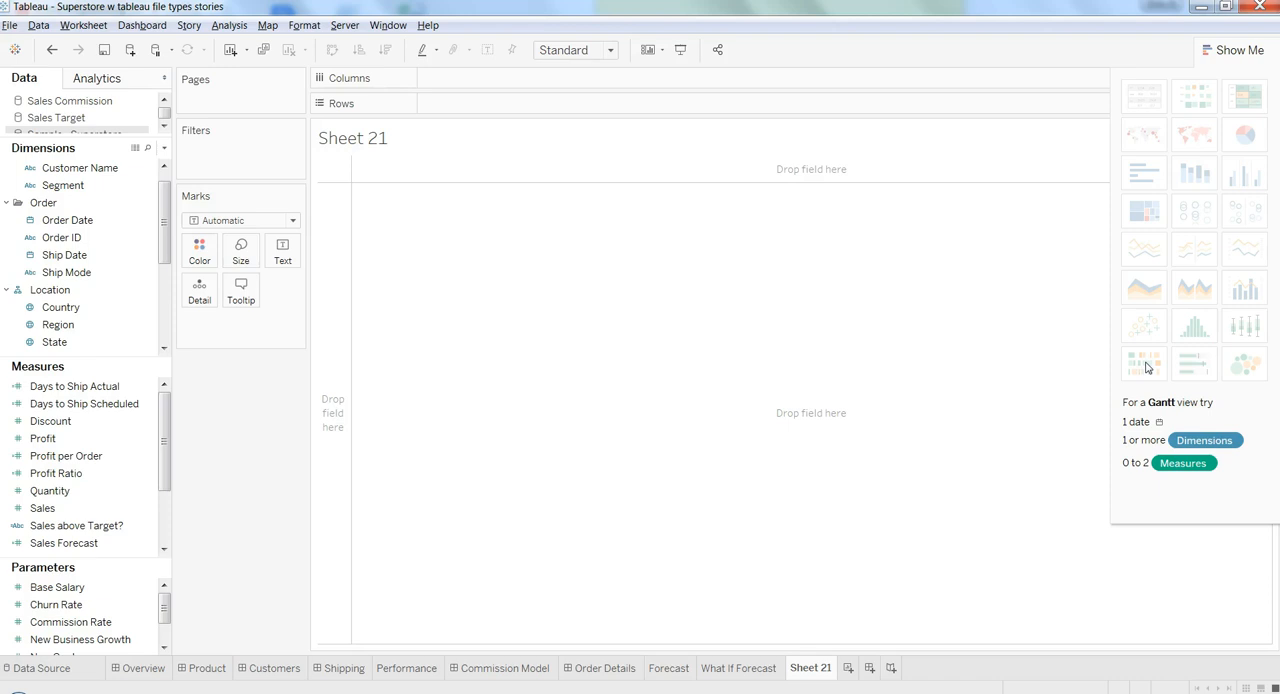
mouse_move(1152, 416)
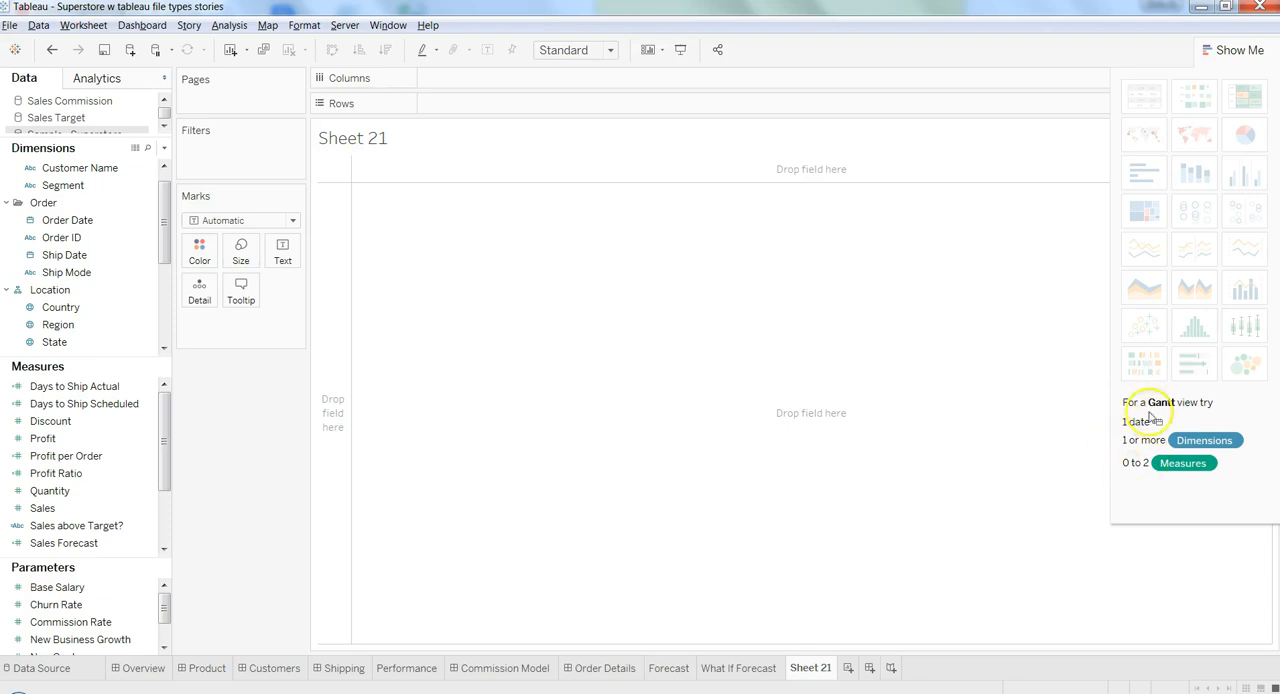
mouse_move(1141, 385)
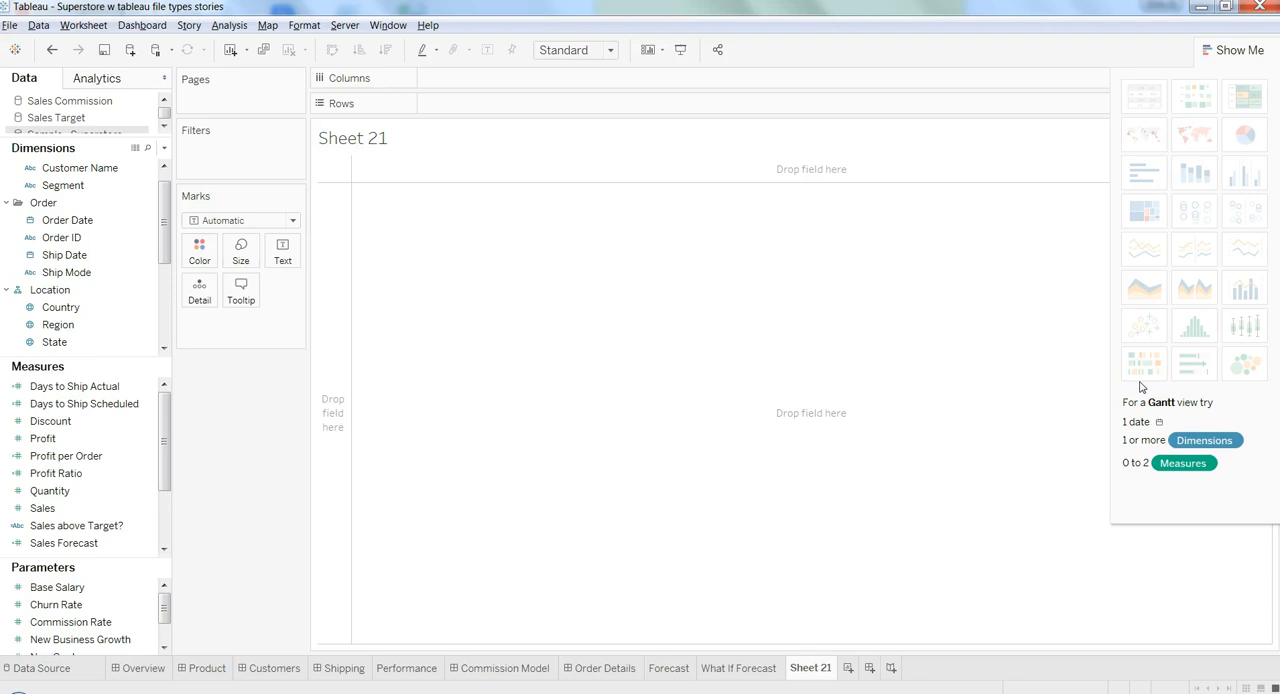
mouse_move(1147, 360)
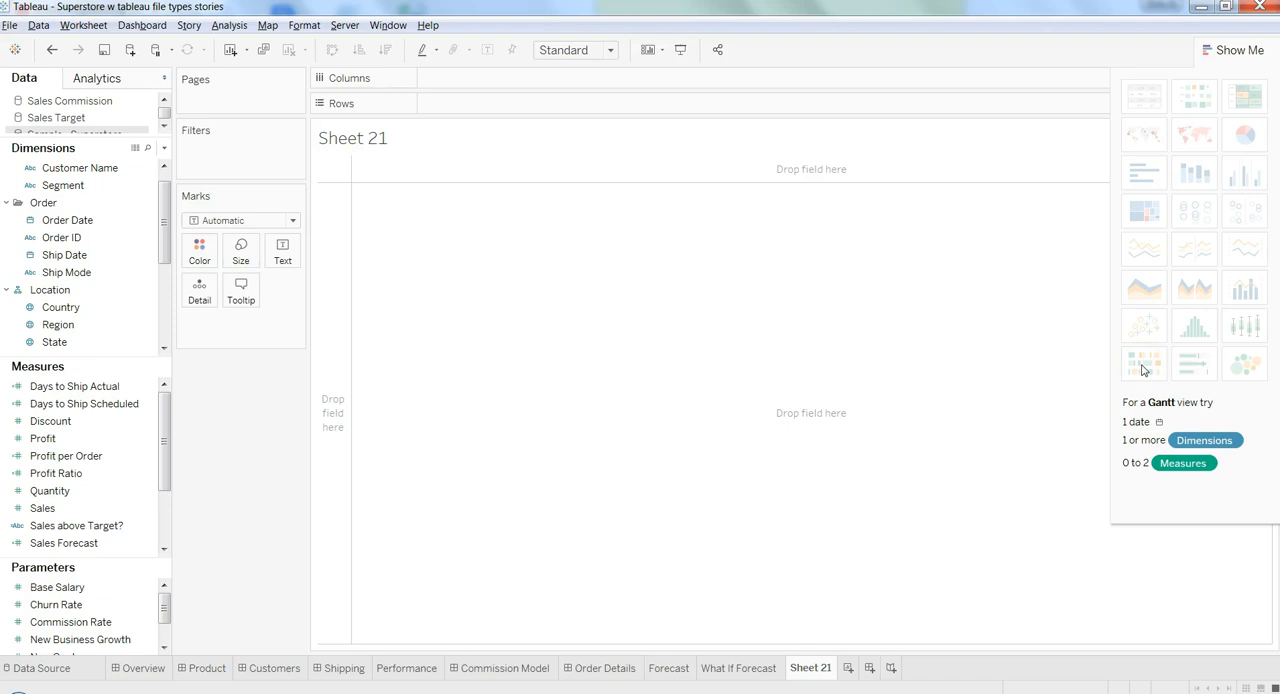
Lay out Sub-Category on Rows against DAY(Ship Date) on Columns.
left_click(74, 386)
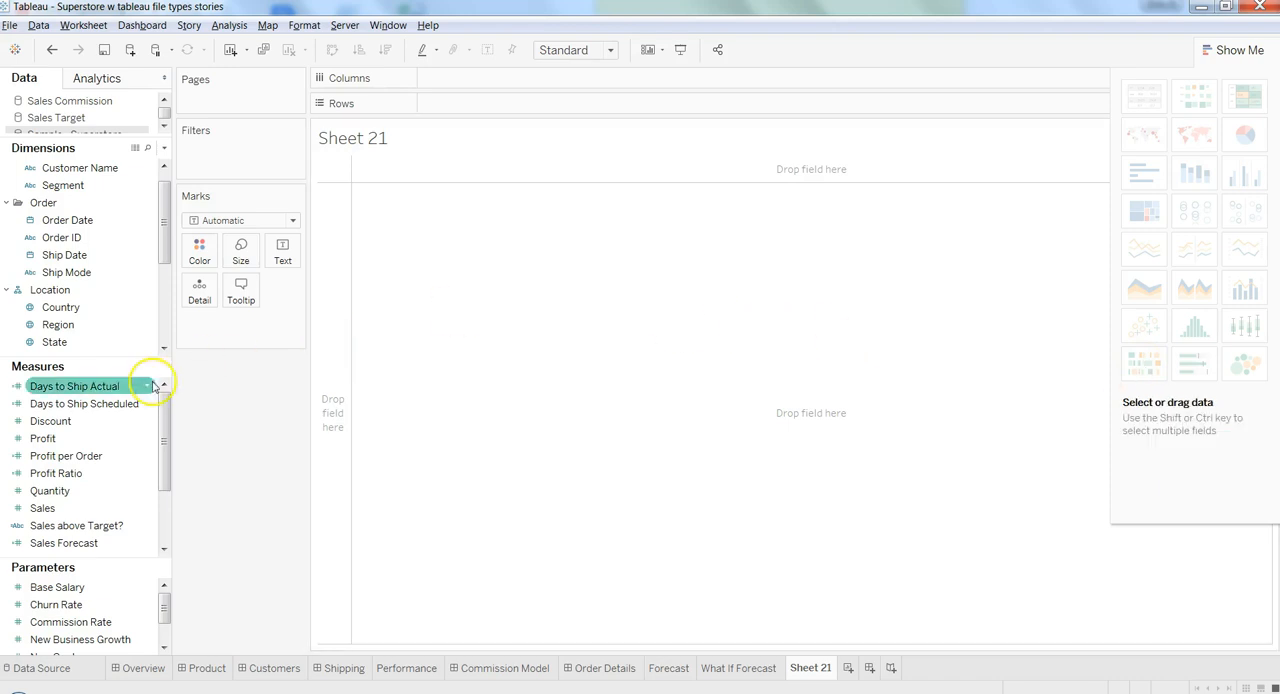
left_click(64, 254)
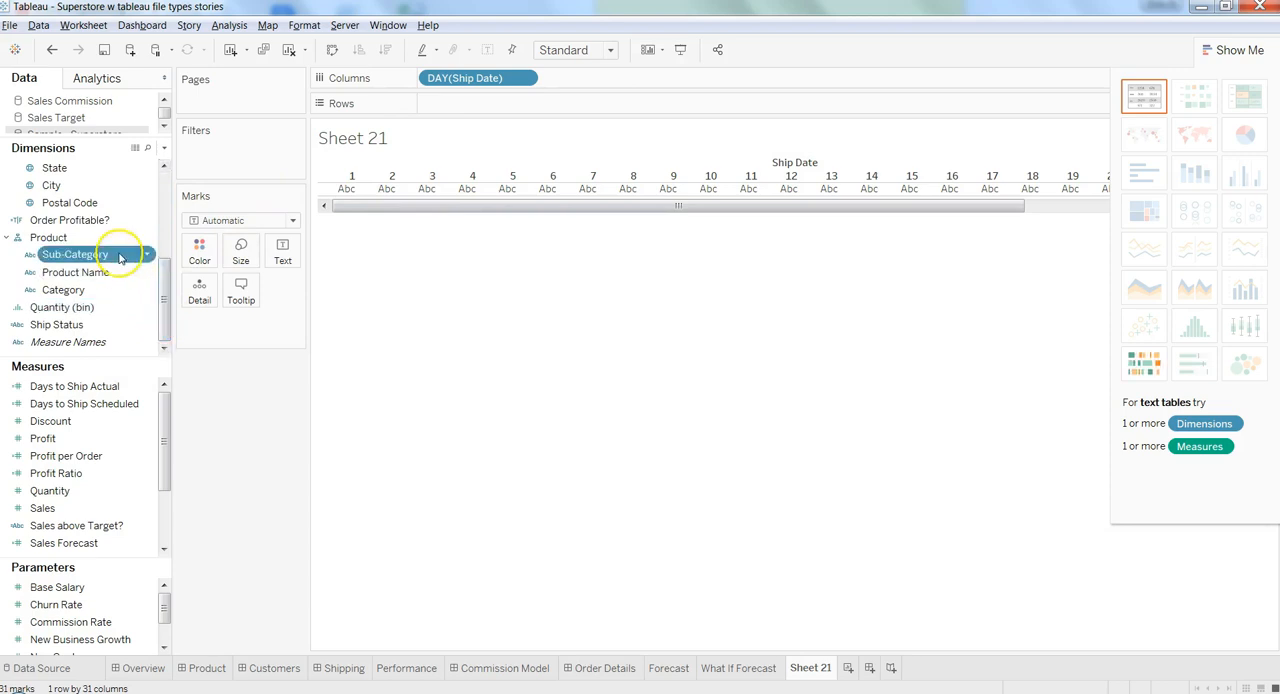
left_click_drag(75, 254, 470, 103)
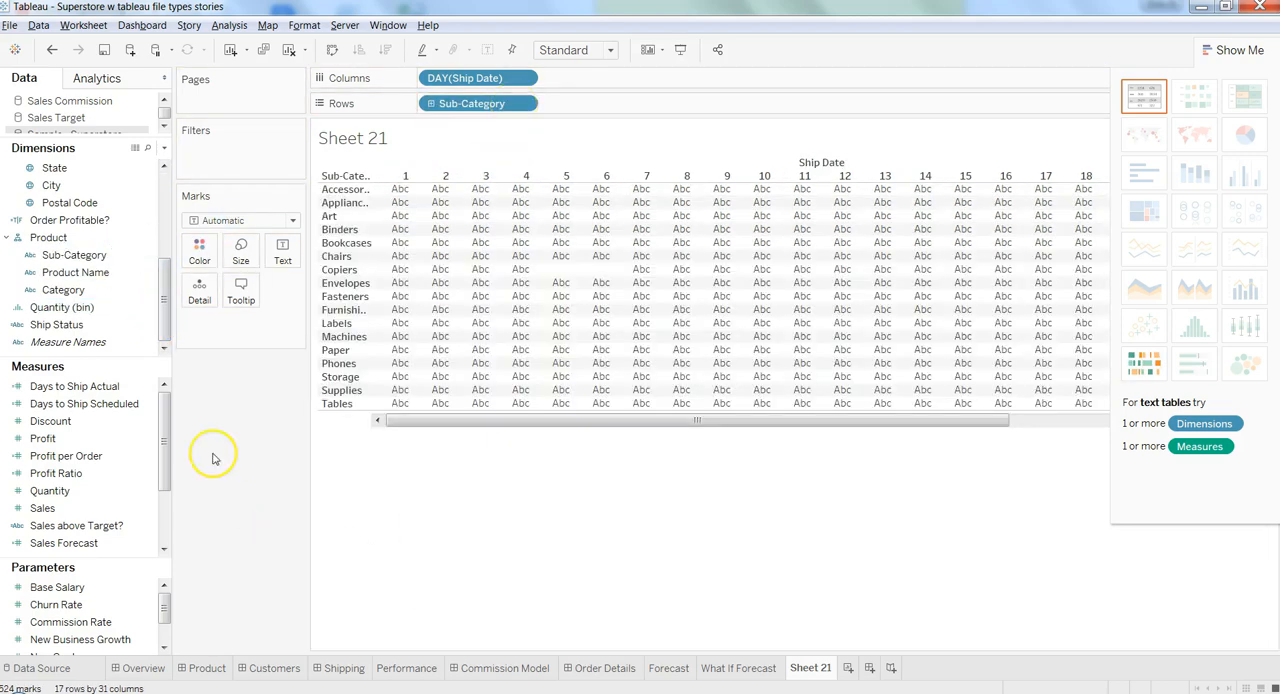
left_click(84, 403)
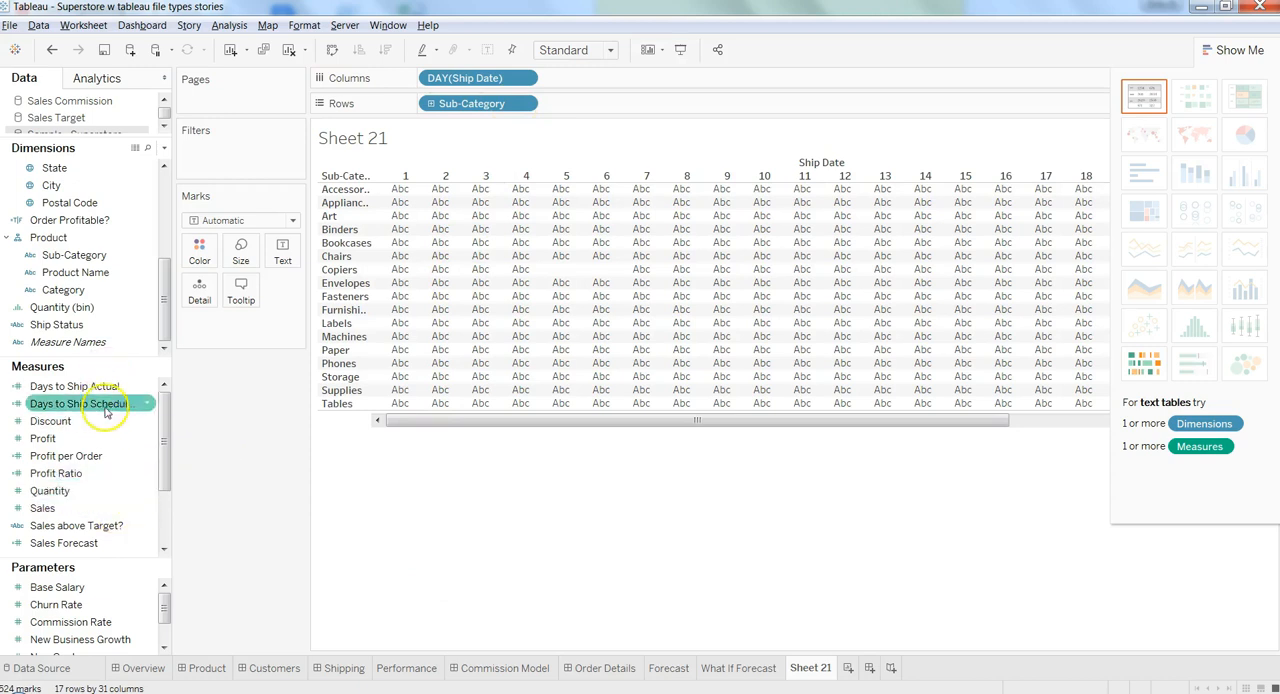
Size the marks by SUM of Days to Ship Actual.
left_click(76, 385)
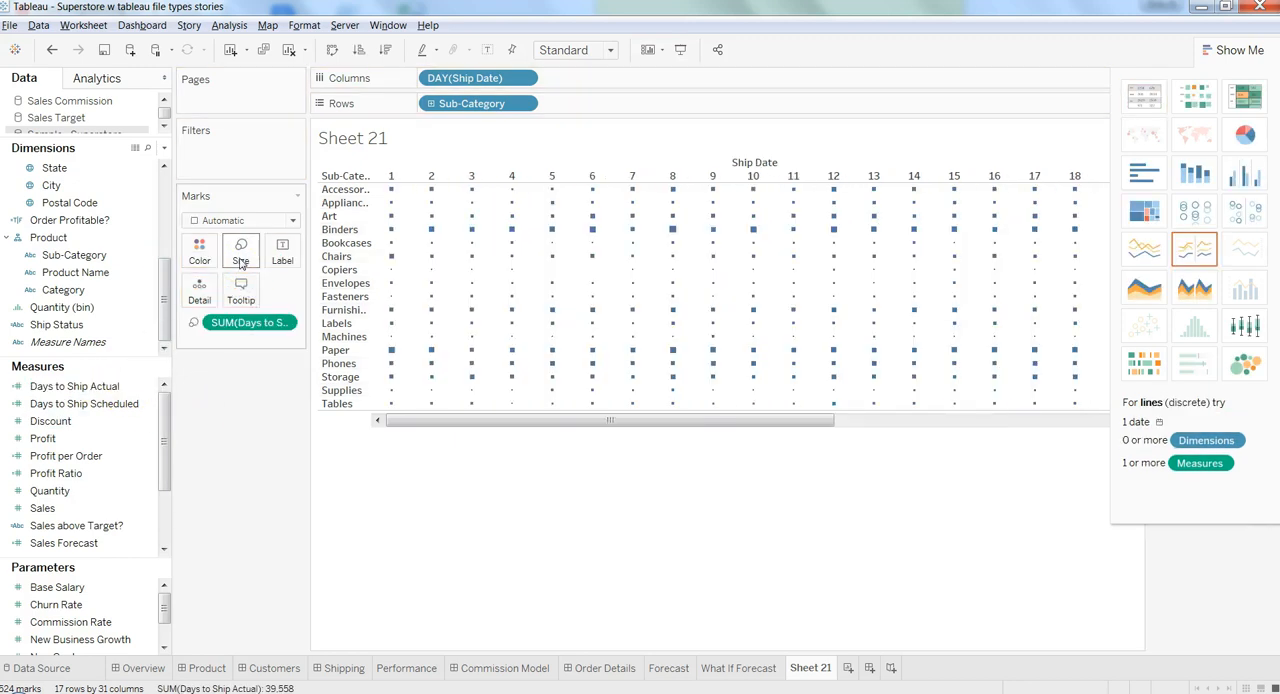
mouse_move(450, 243)
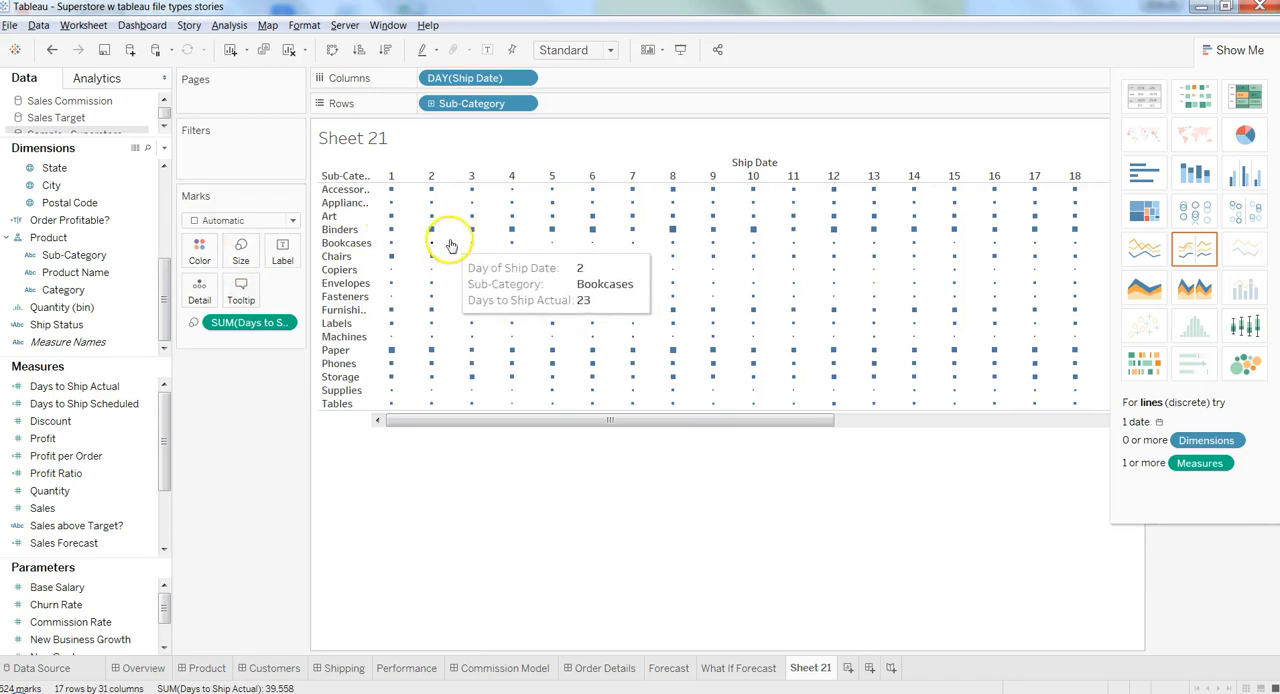
mouse_move(431, 232)
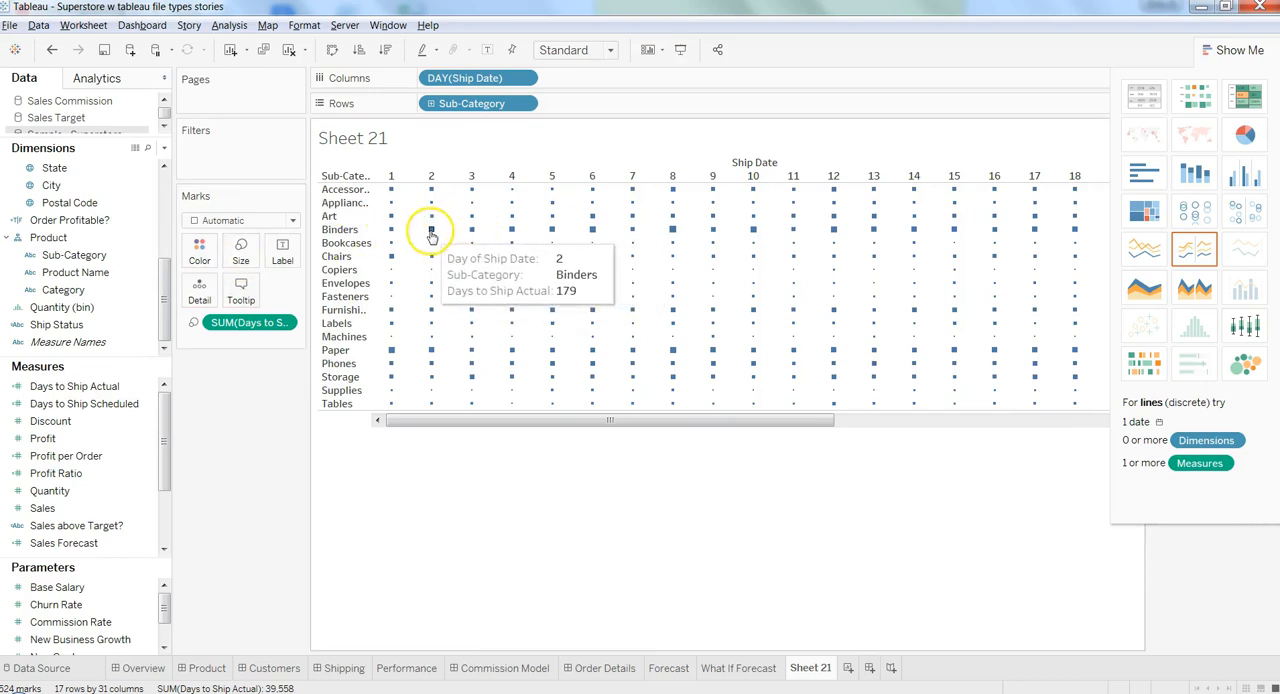
mouse_move(307, 546)
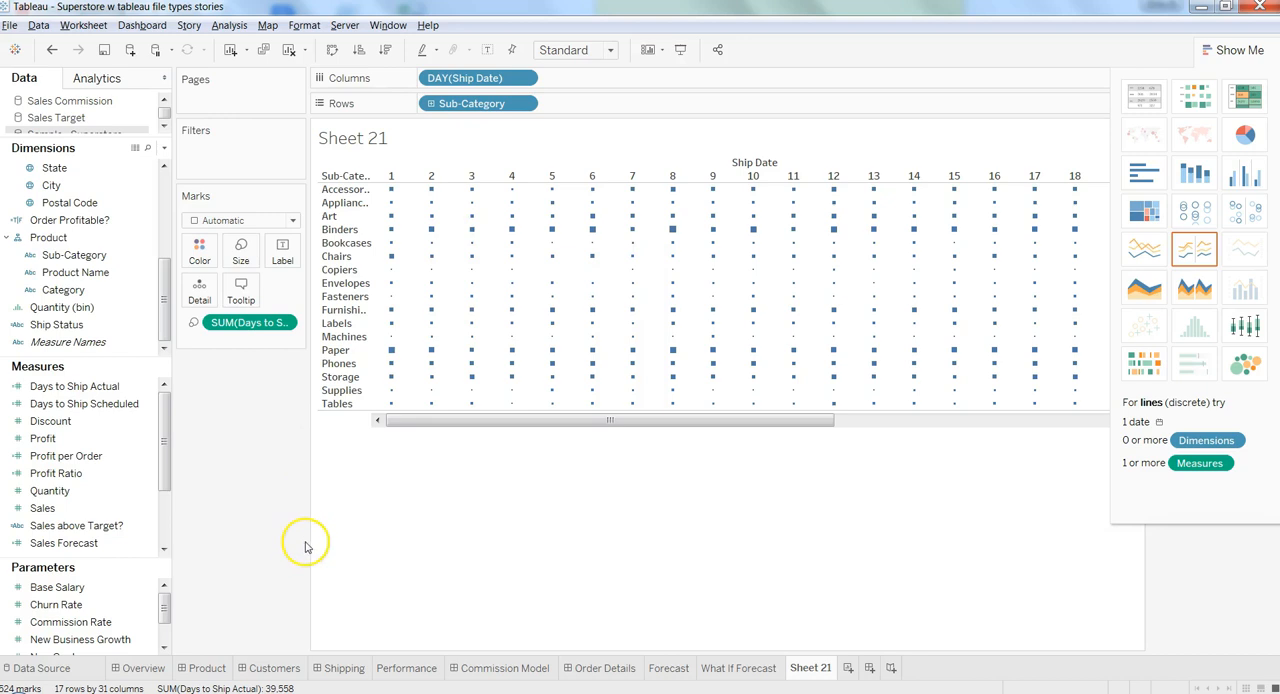
mouse_move(432, 502)
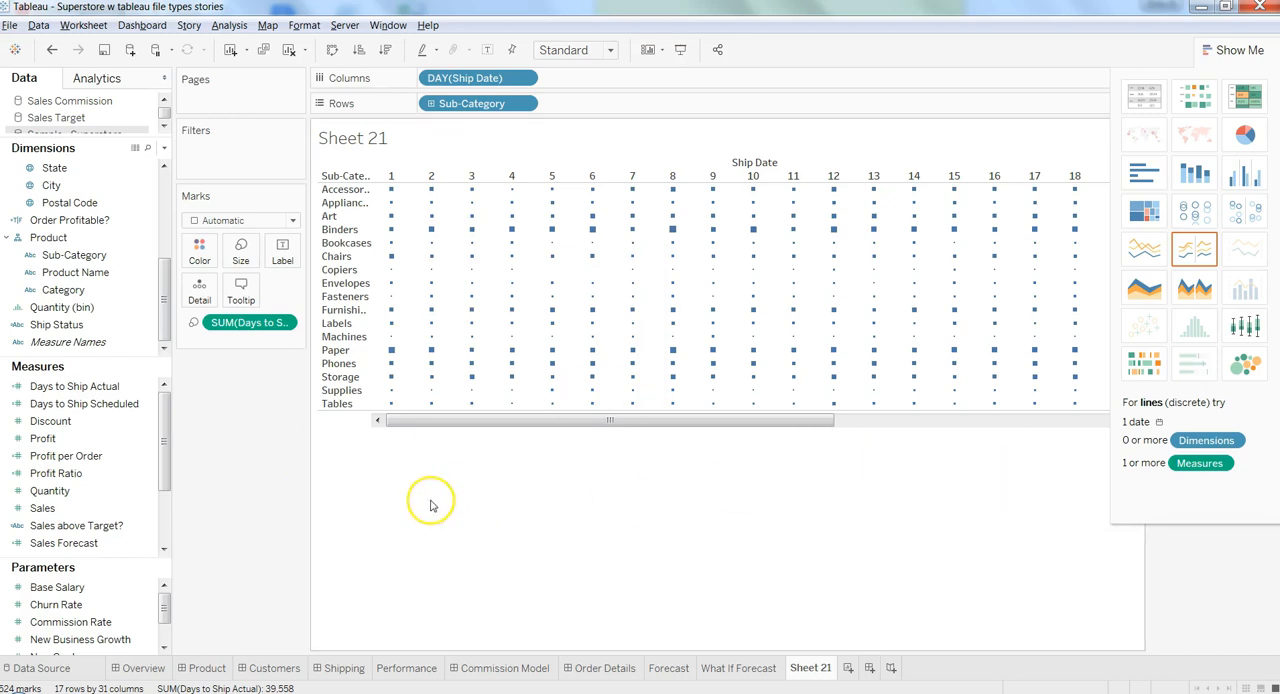
mouse_move(592, 323)
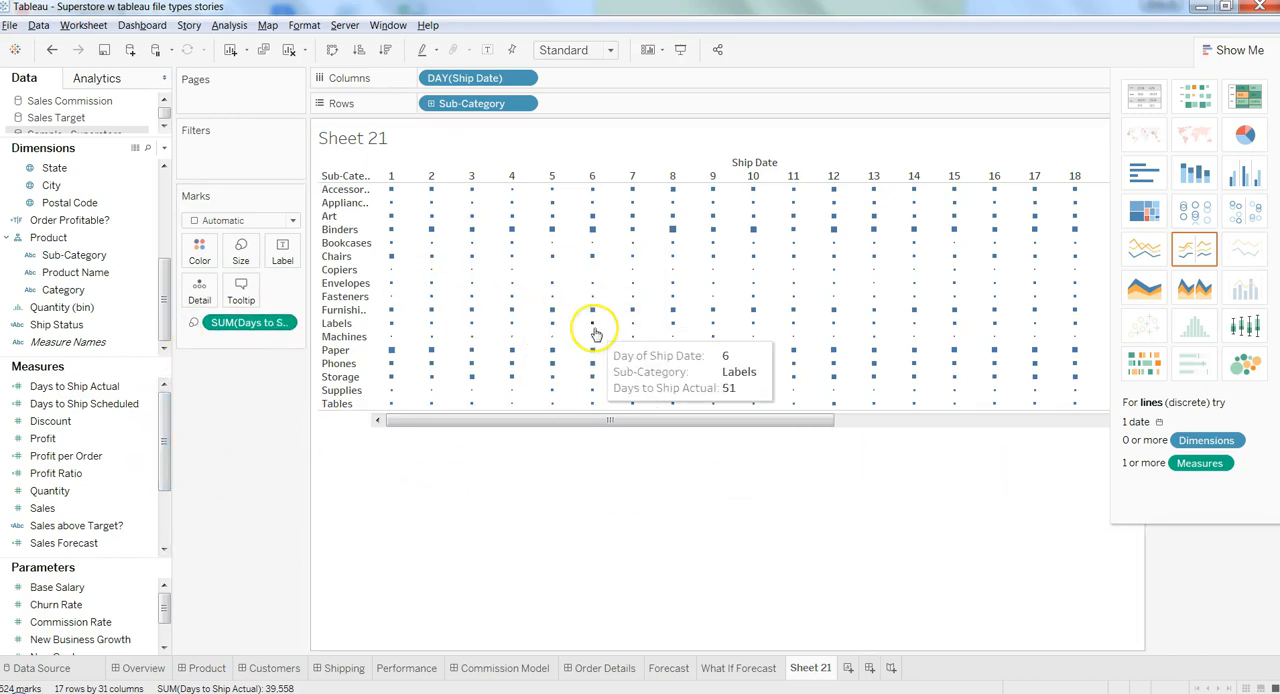
mouse_move(165, 300)
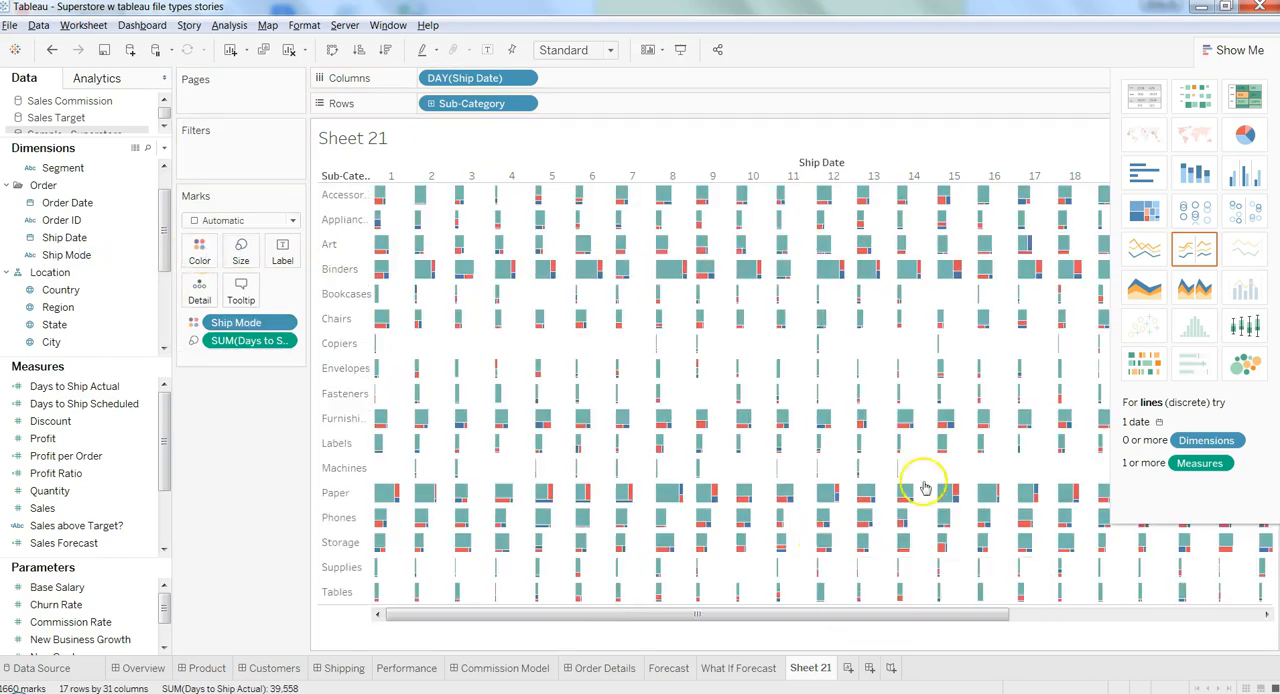
mouse_move(1143, 363)
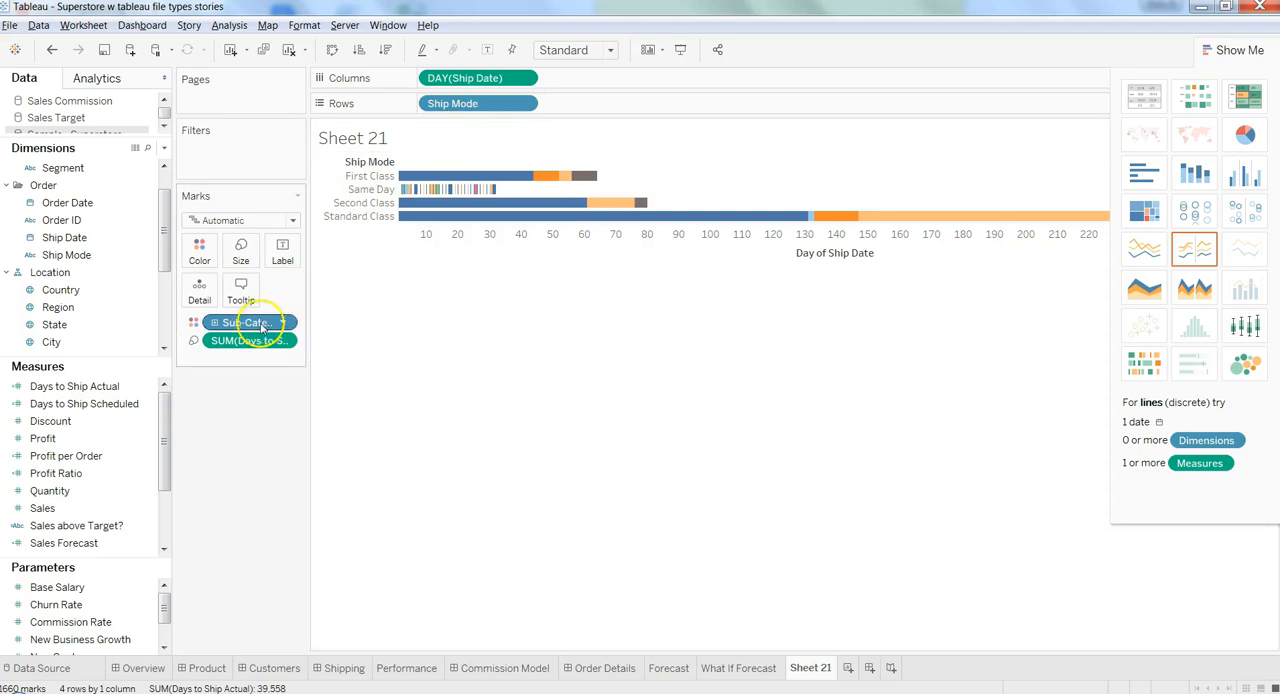
Move Sub-Category back to Rows and Ship Mode back onto Color.
left_click_drag(248, 322, 593, 103)
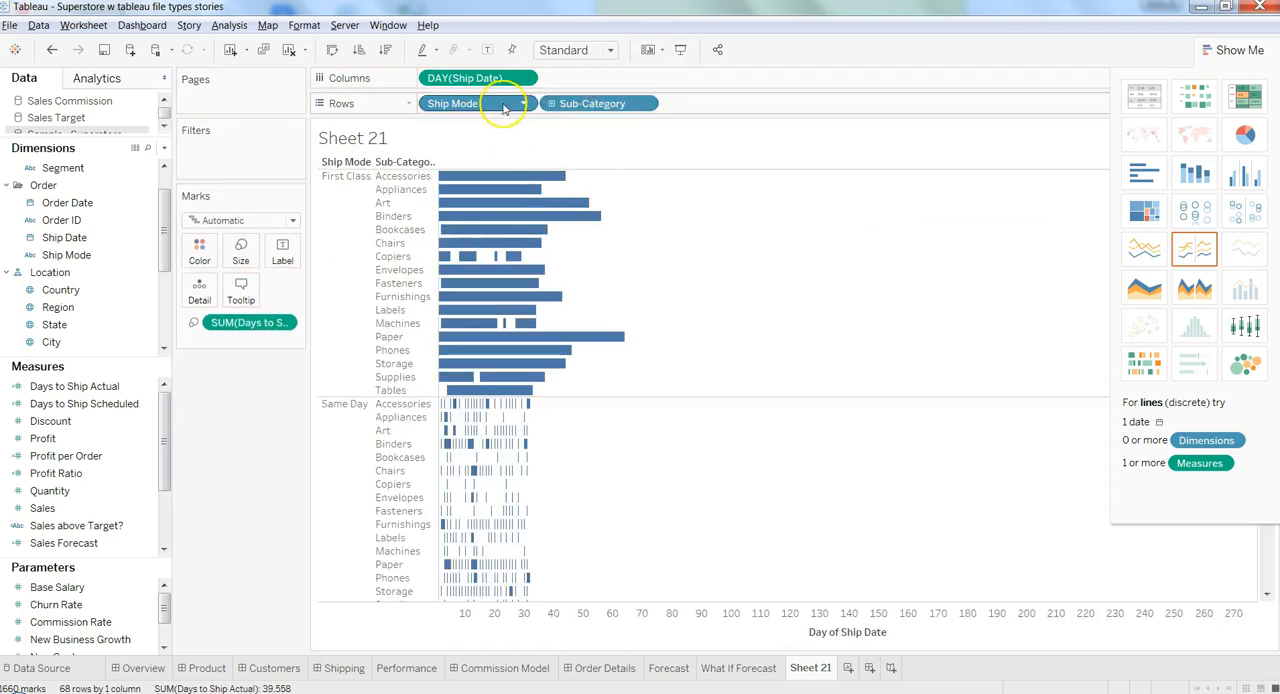
left_click_drag(452, 103, 218, 290)
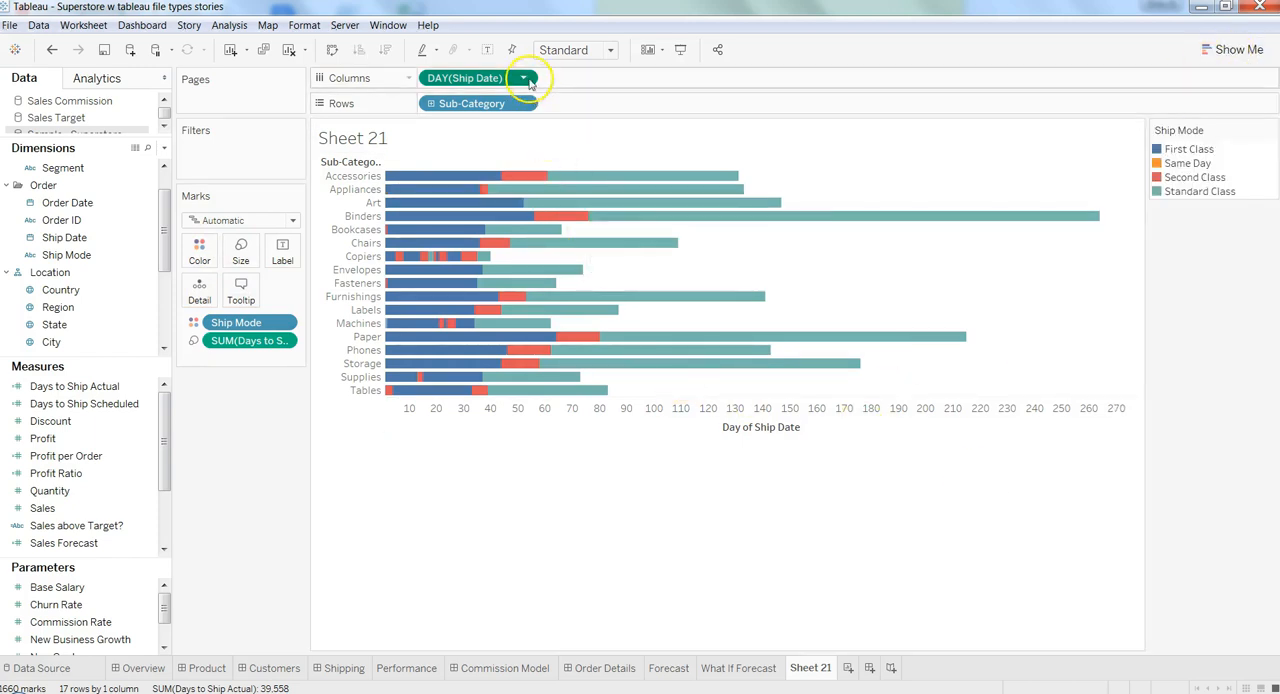
left_click(531, 78)
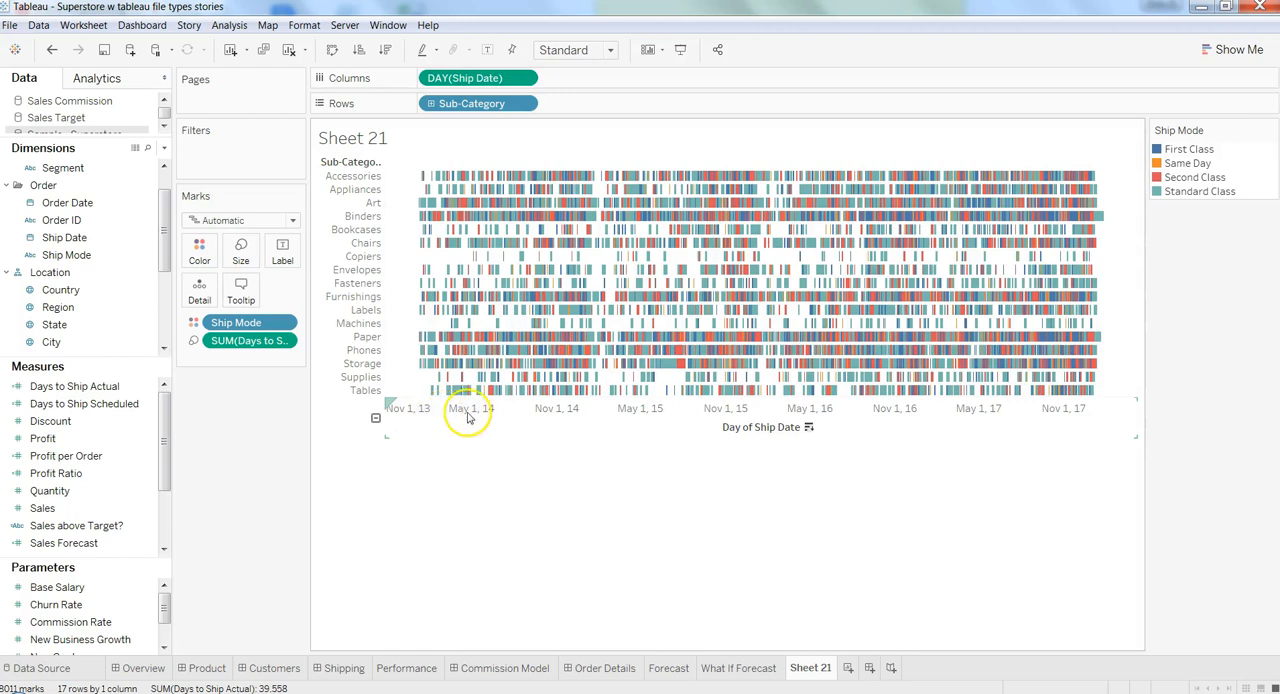
mouse_move(654, 337)
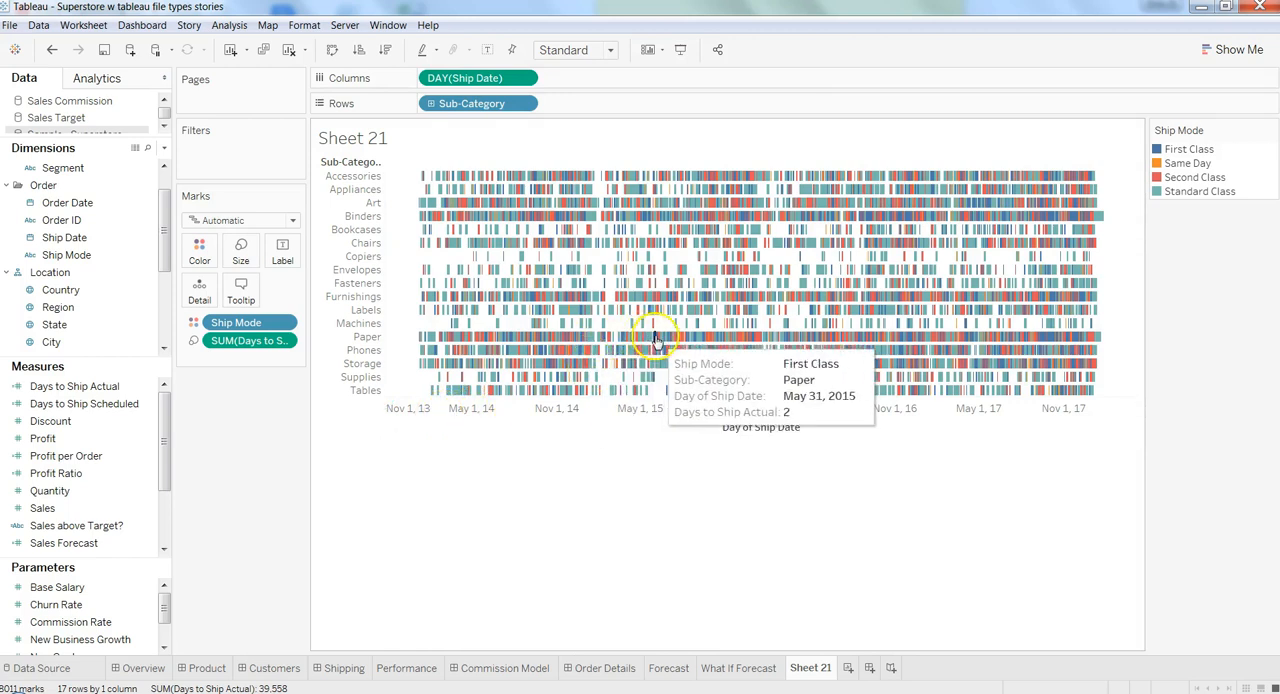
mouse_move(765, 337)
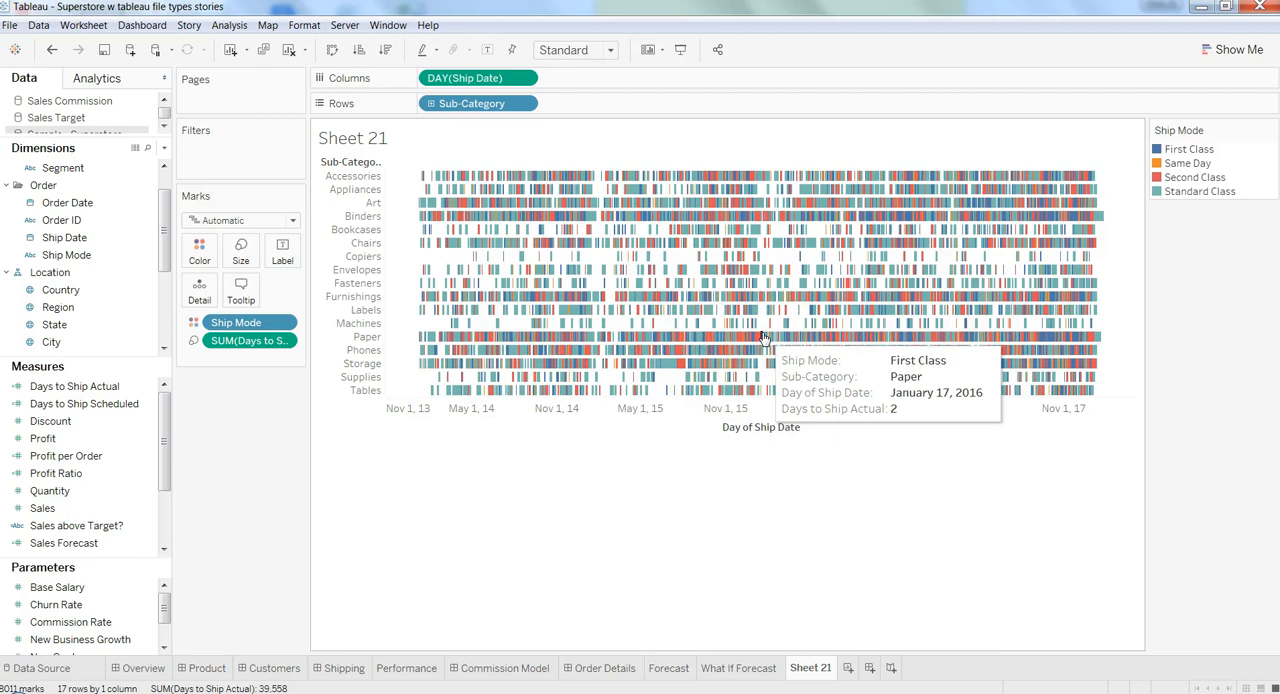
mouse_move(576, 352)
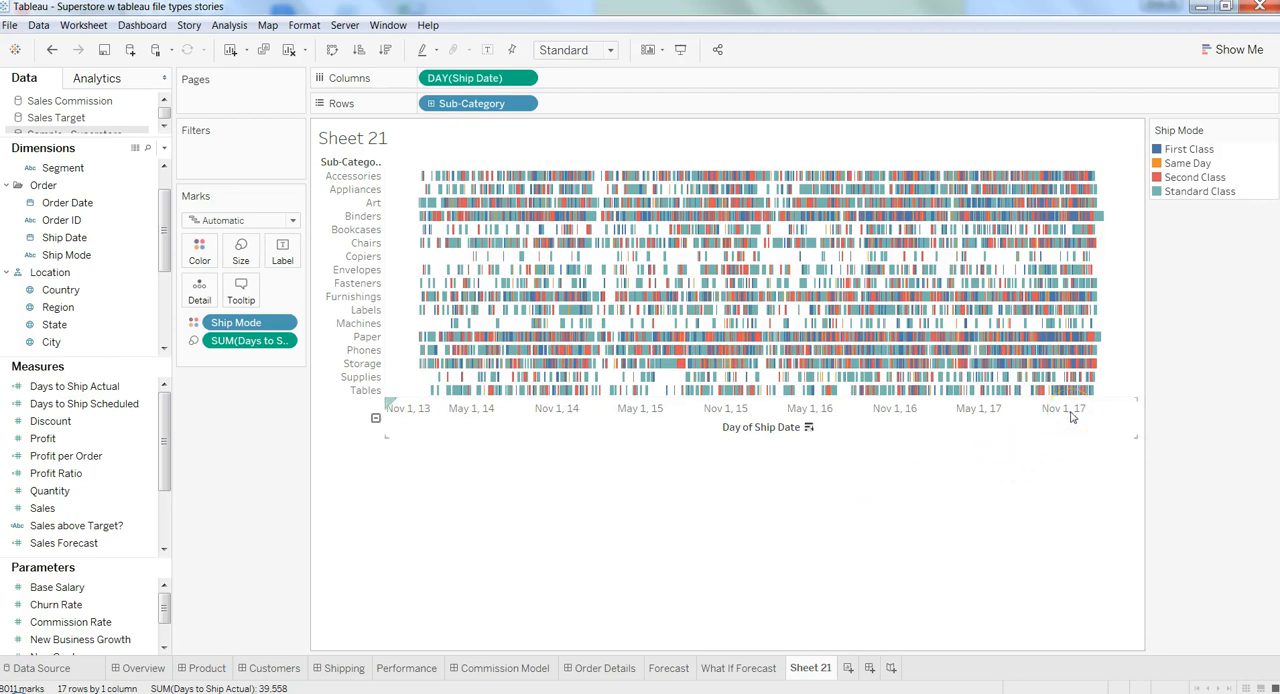
mouse_move(780, 322)
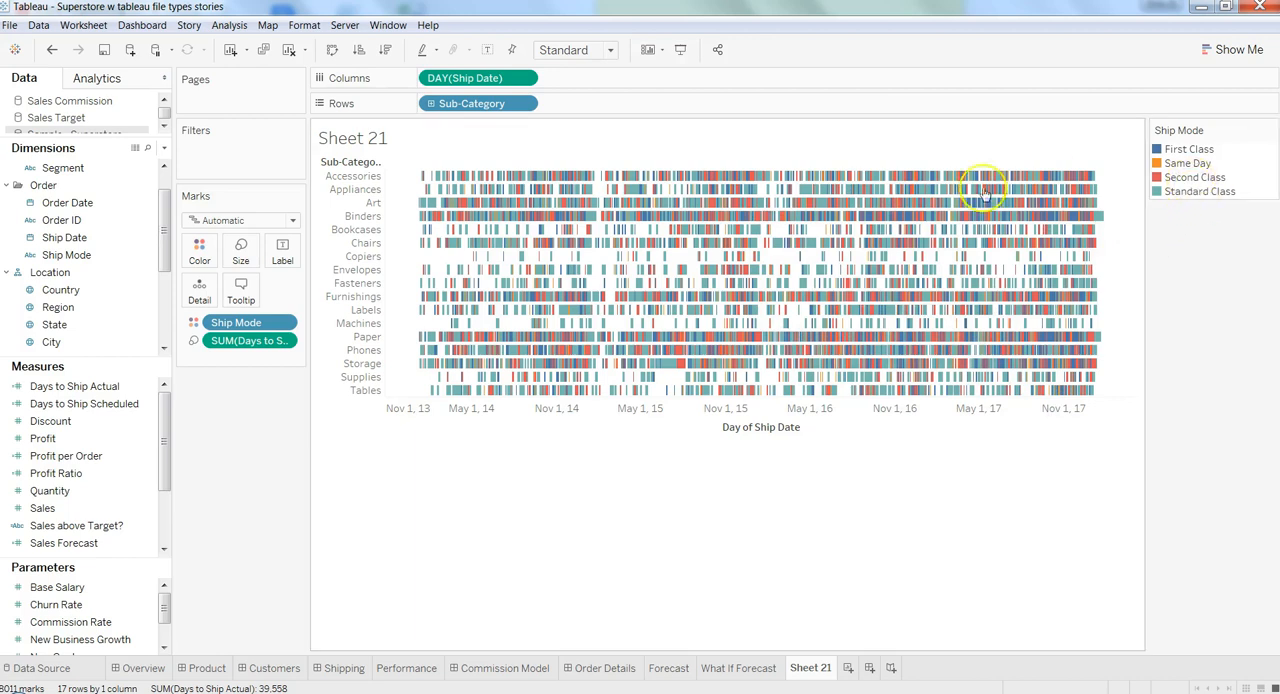
mouse_move(753, 252)
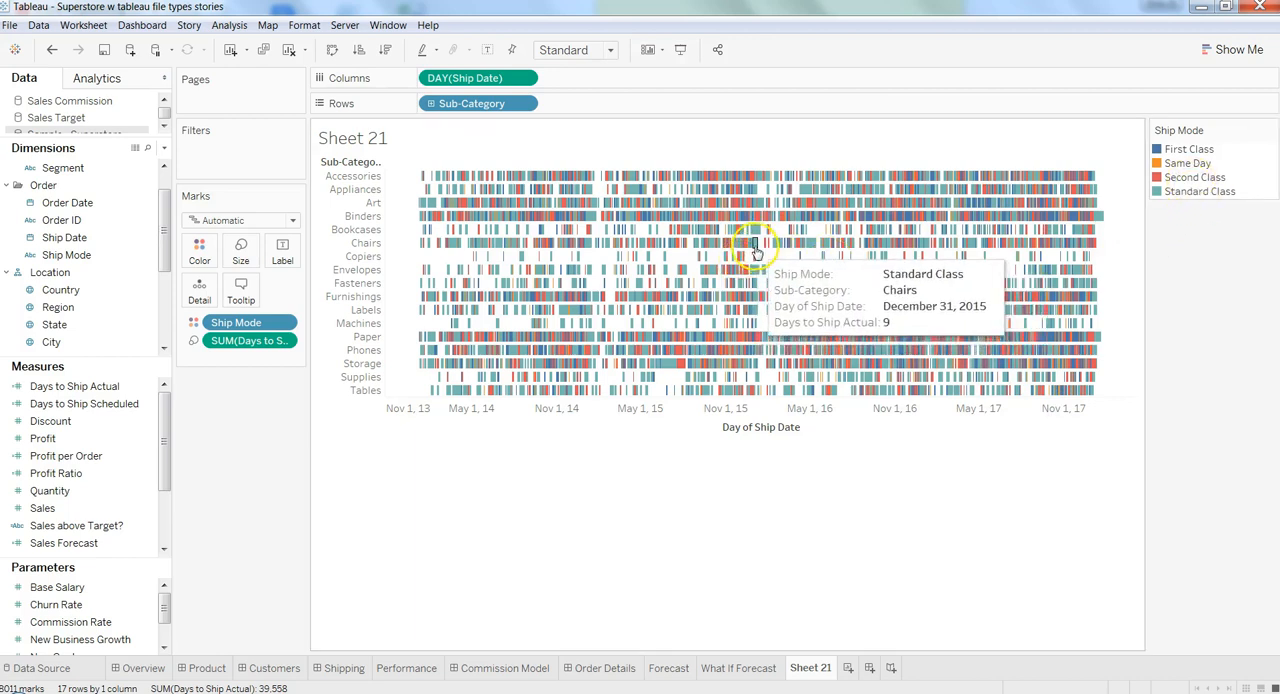
mouse_move(441, 310)
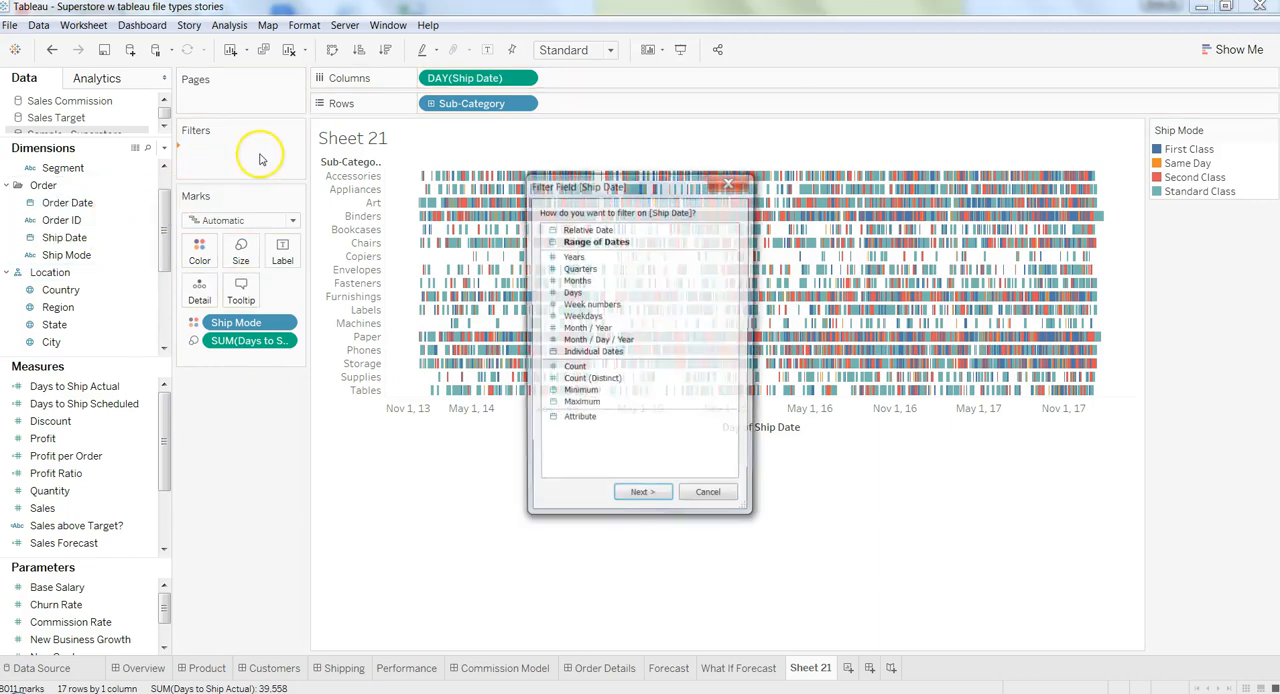
Filter Ship Date by Years, keeping only 2017.
left_click(573, 256)
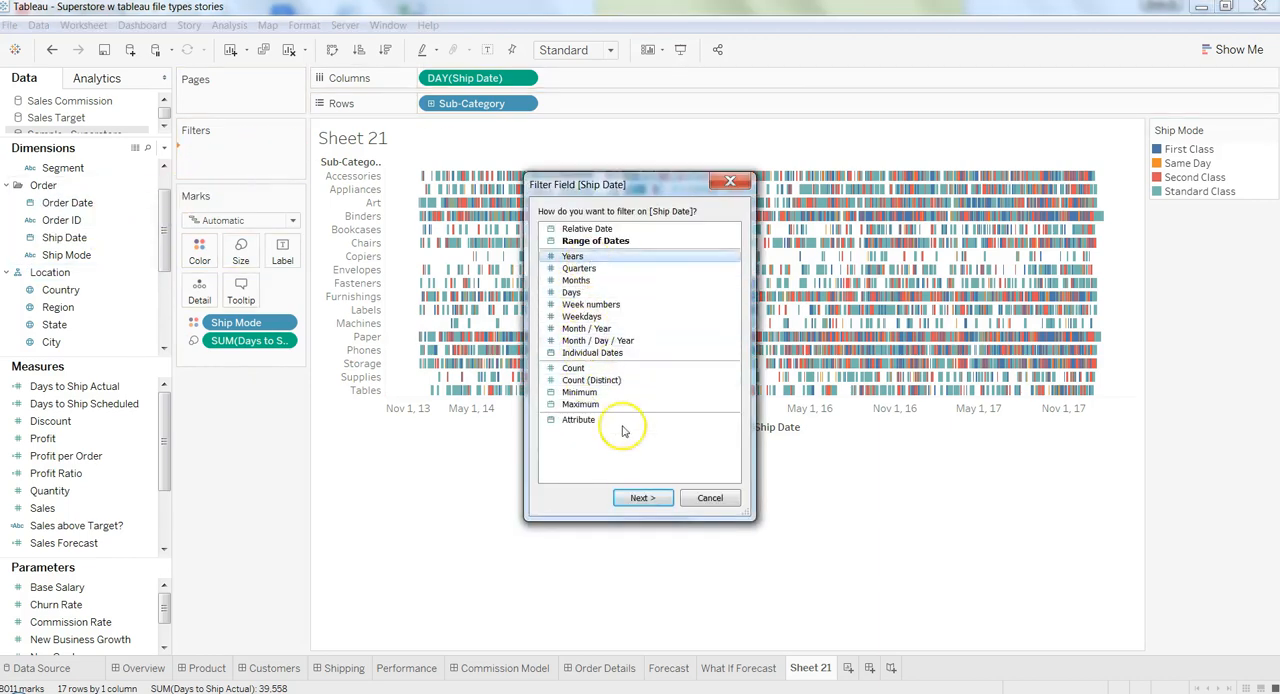
left_click(642, 498)
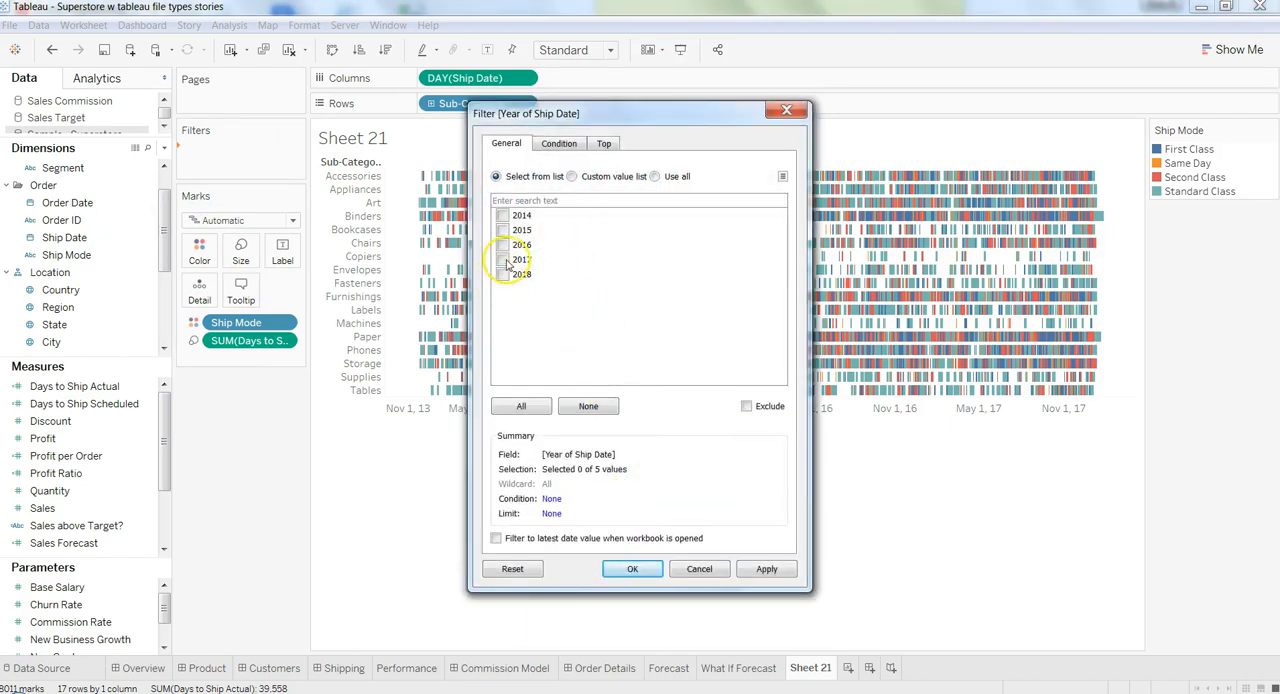
left_click(632, 569)
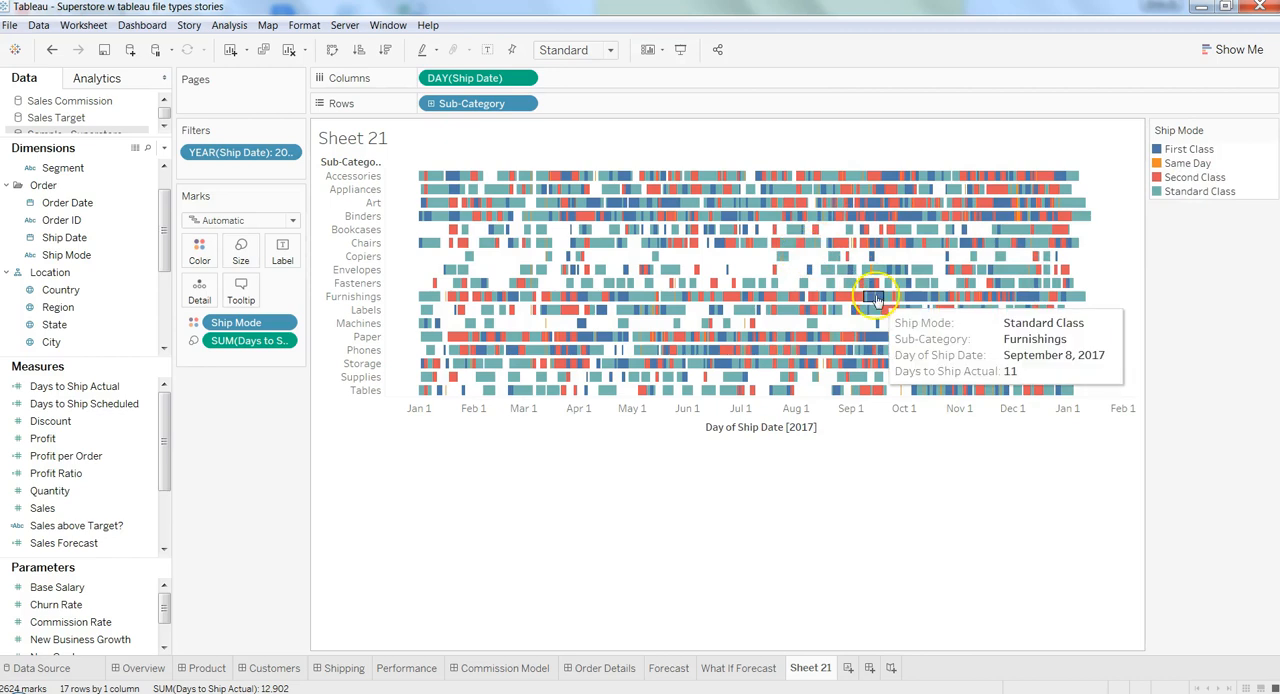
mouse_move(691, 365)
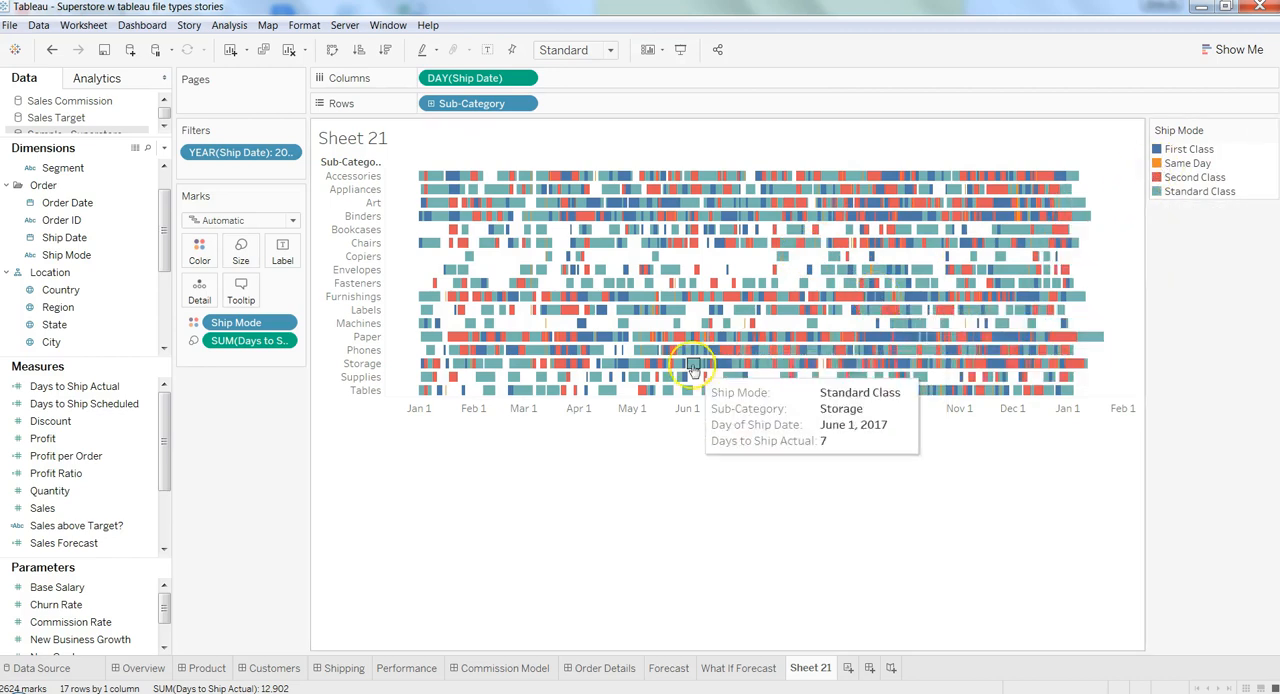
mouse_move(653, 315)
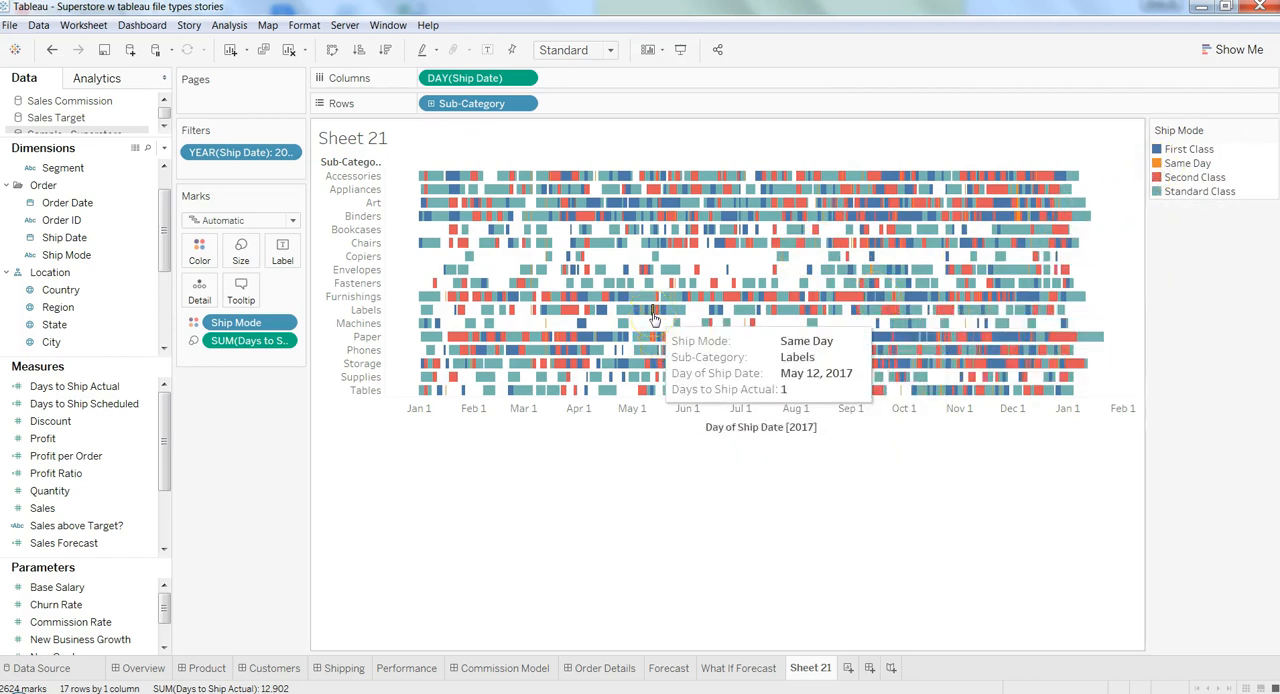
mouse_move(651, 310)
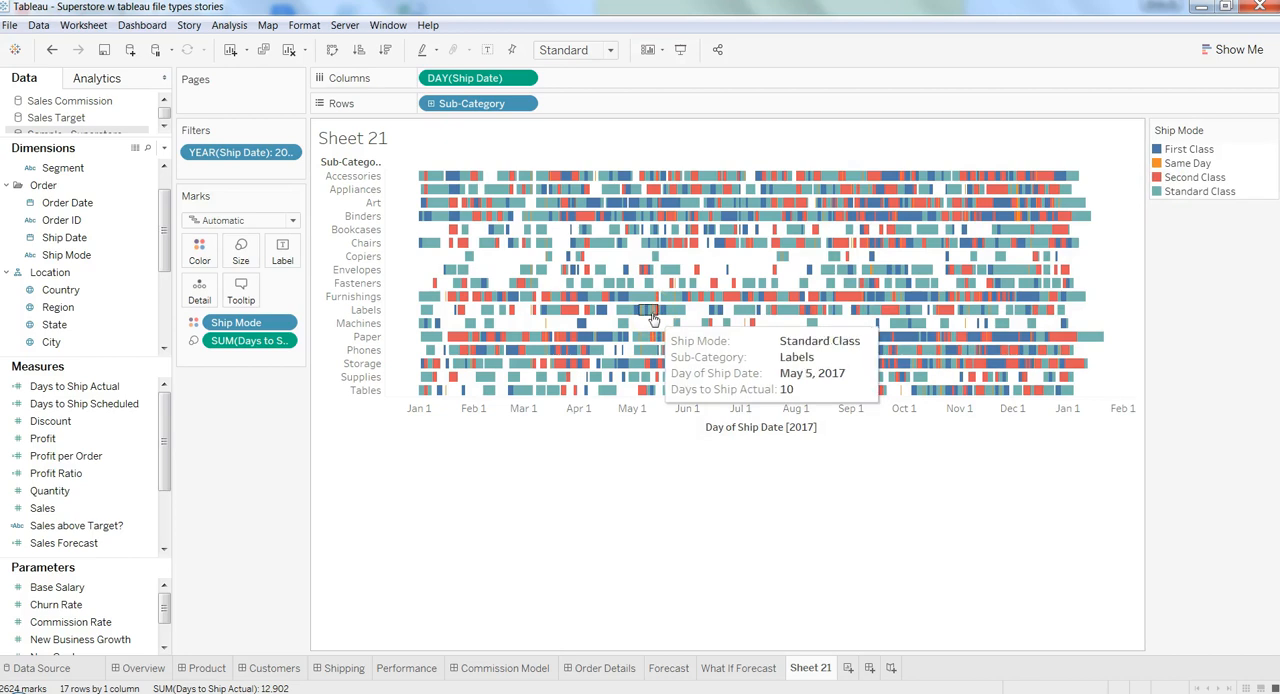
mouse_move(643, 314)
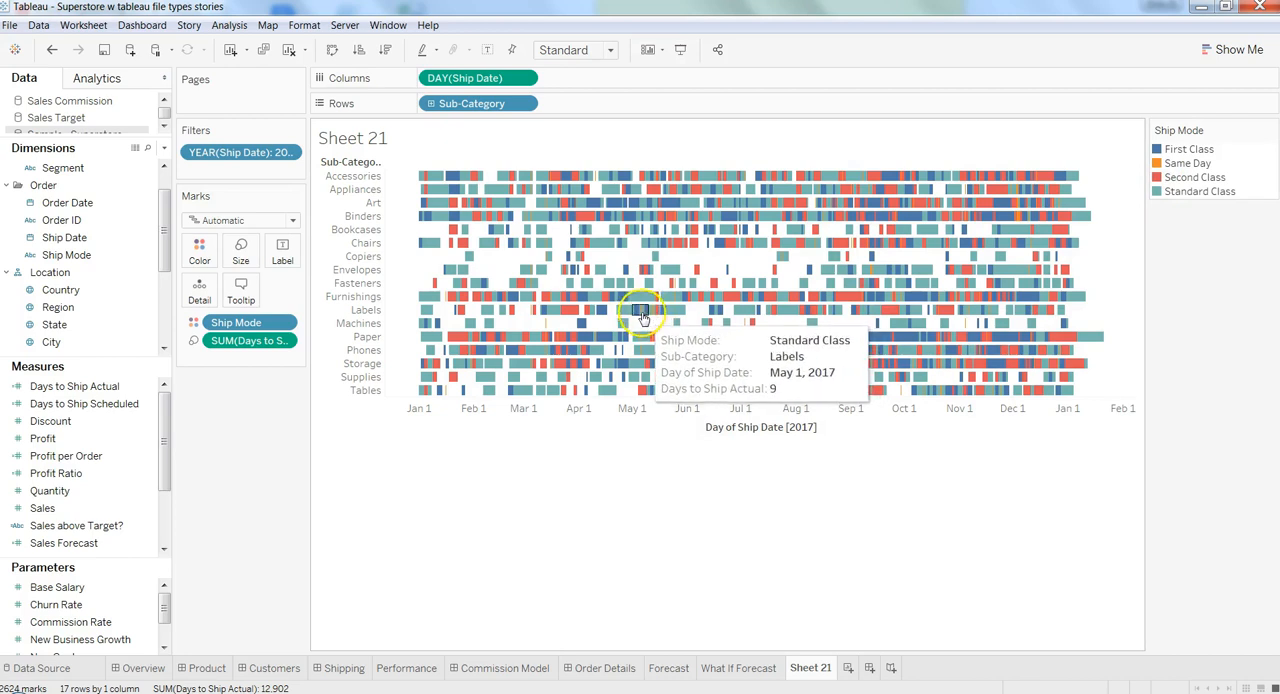
mouse_move(640, 341)
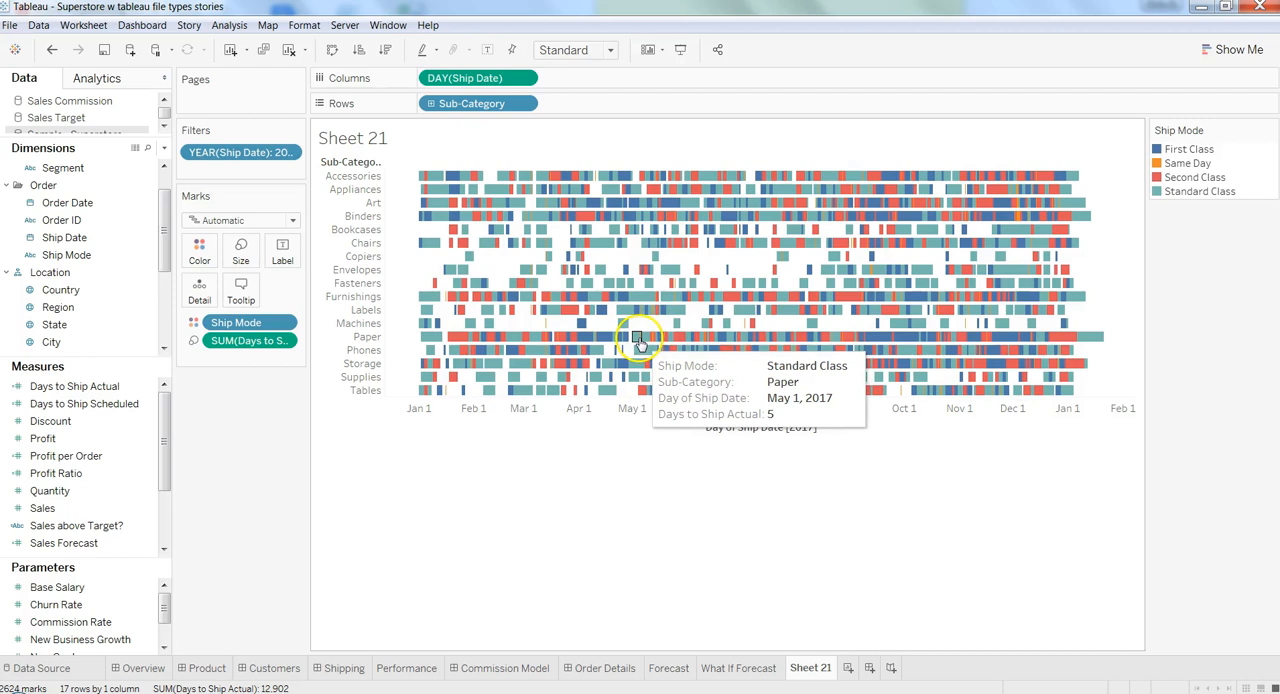
mouse_move(1185, 171)
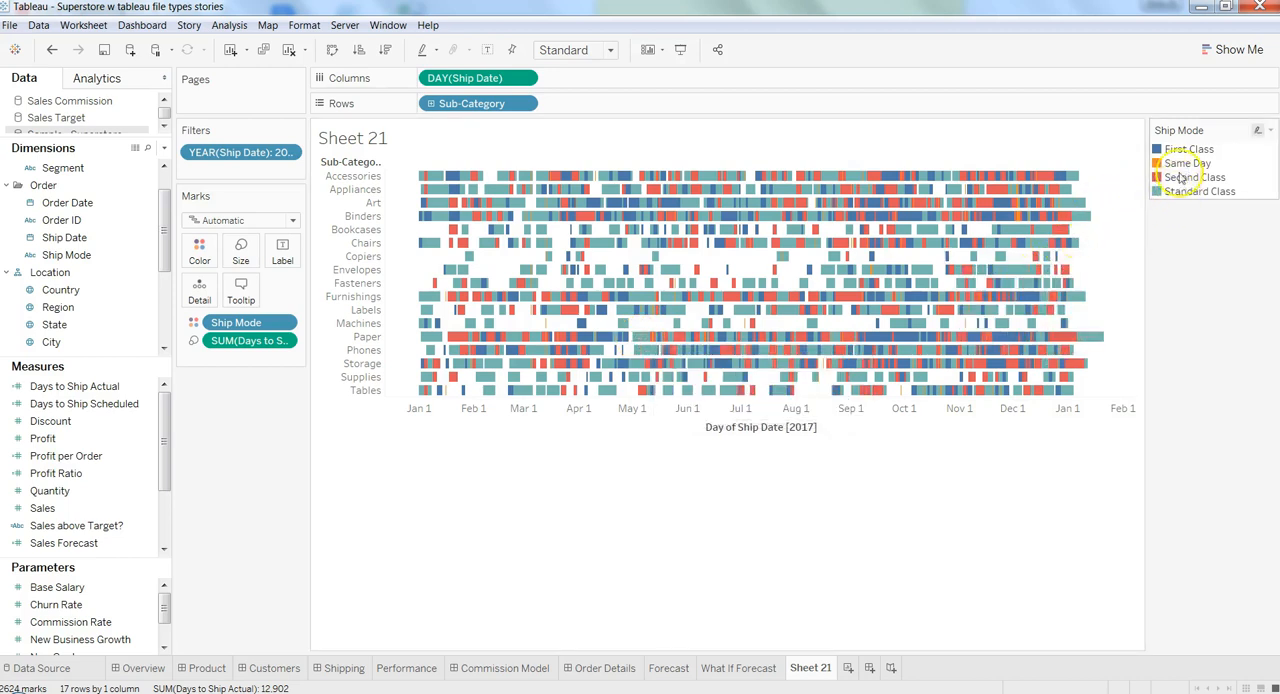
mouse_move(908, 218)
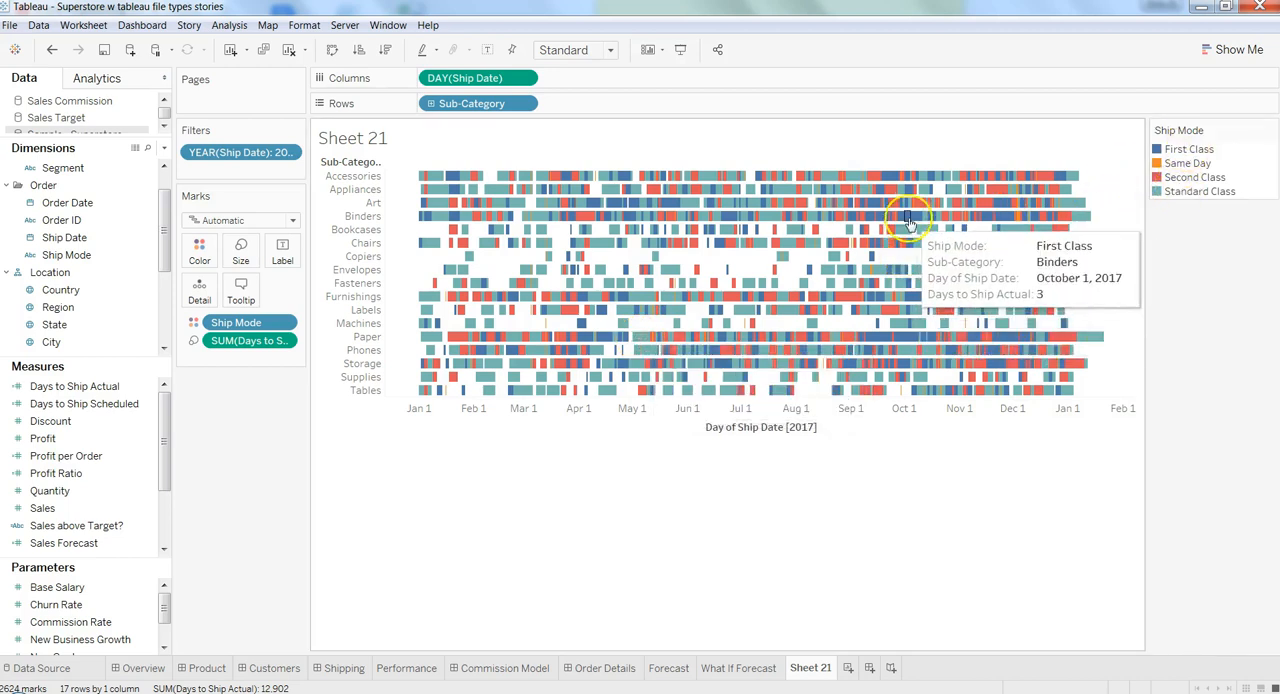
mouse_move(909, 218)
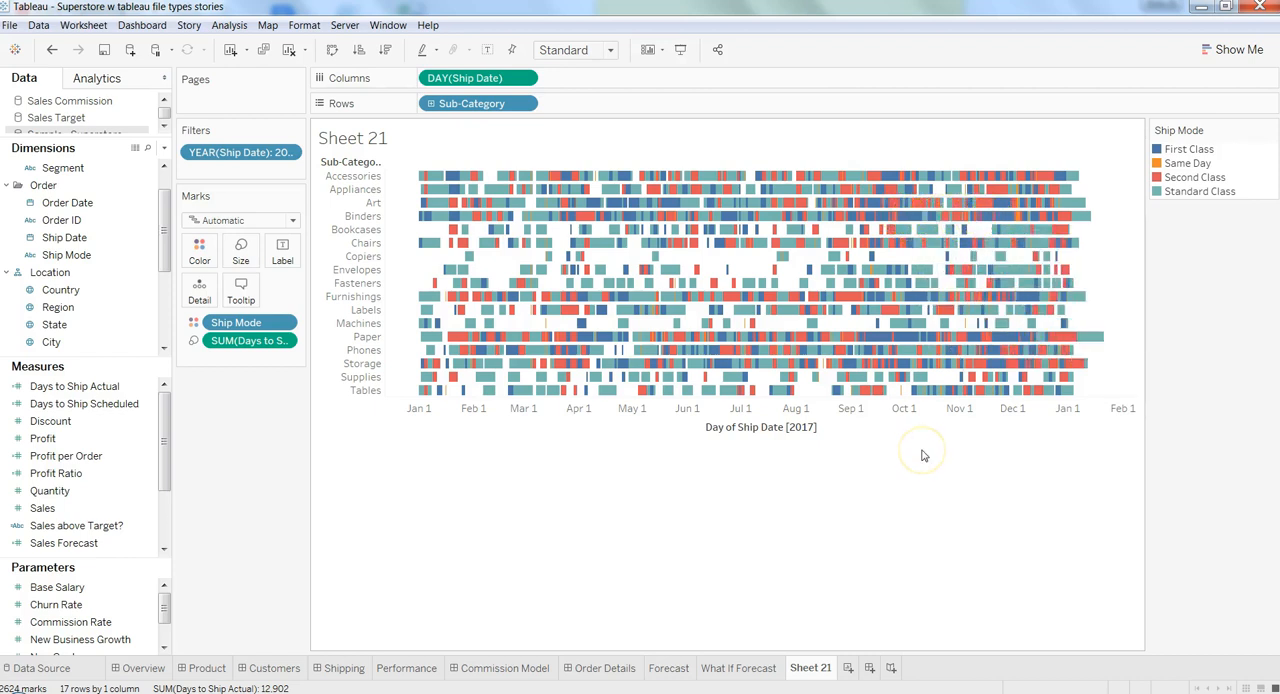
mouse_move(923, 455)
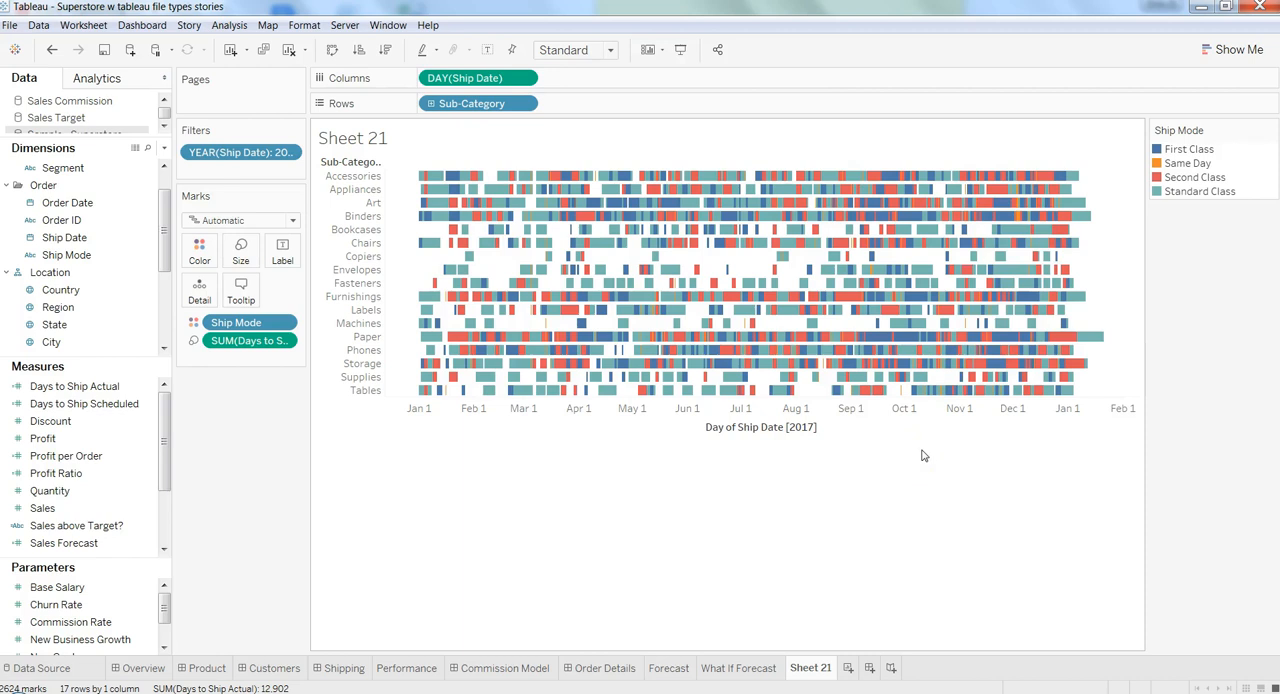
mouse_move(1205, 295)
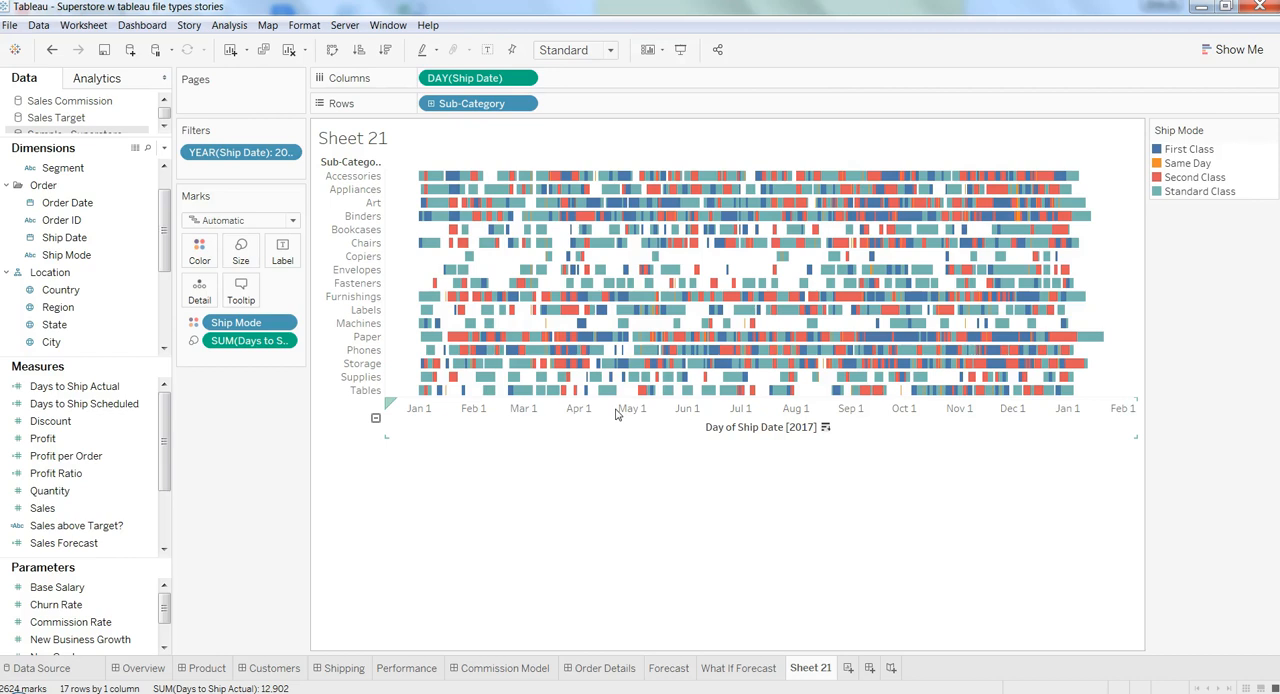
mouse_move(488, 524)
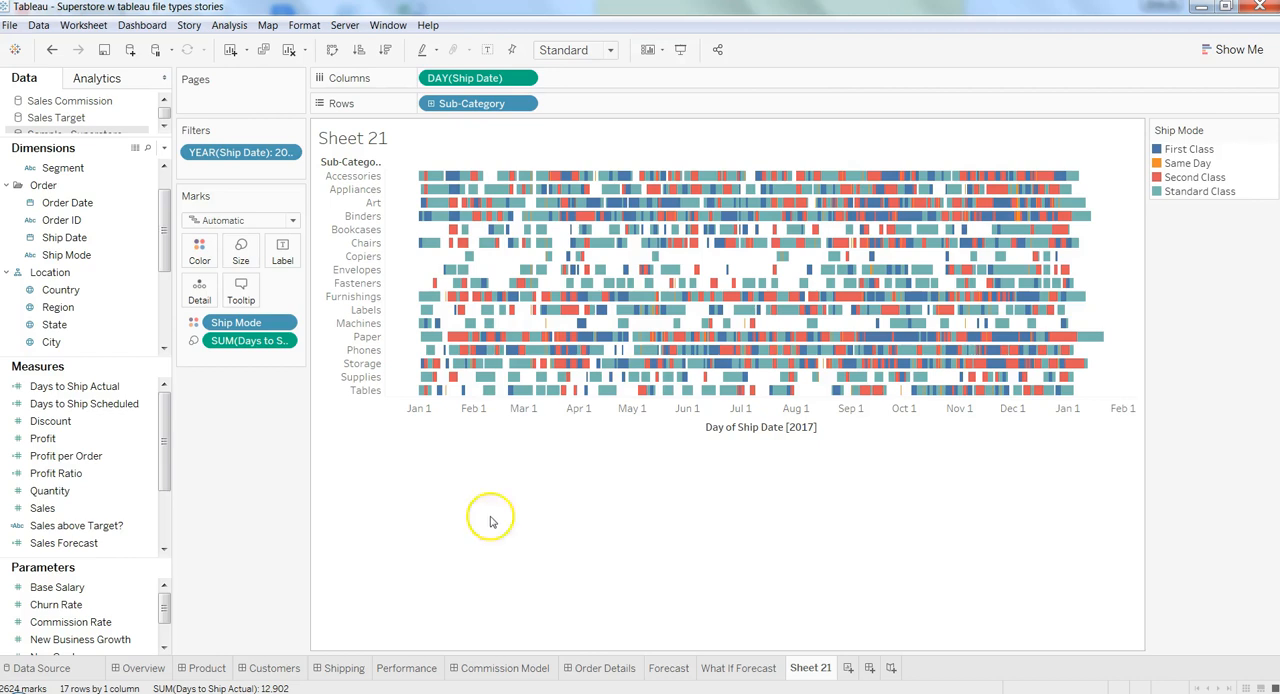
mouse_move(585, 475)
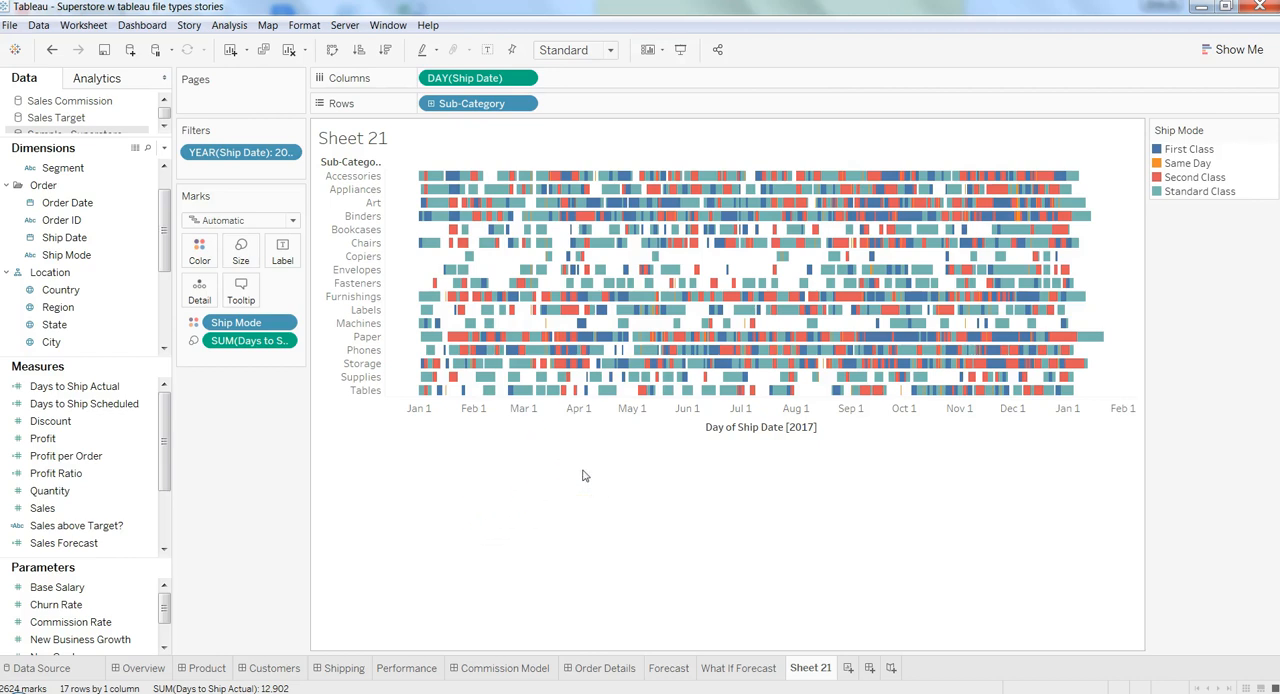